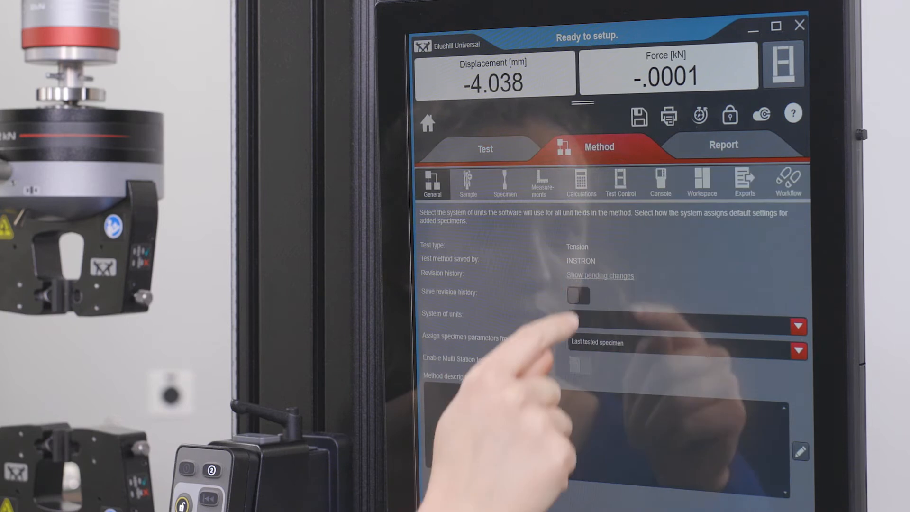
Step: Show the method's Console settings and select Grips in the left-hand list
left_click(660, 182)
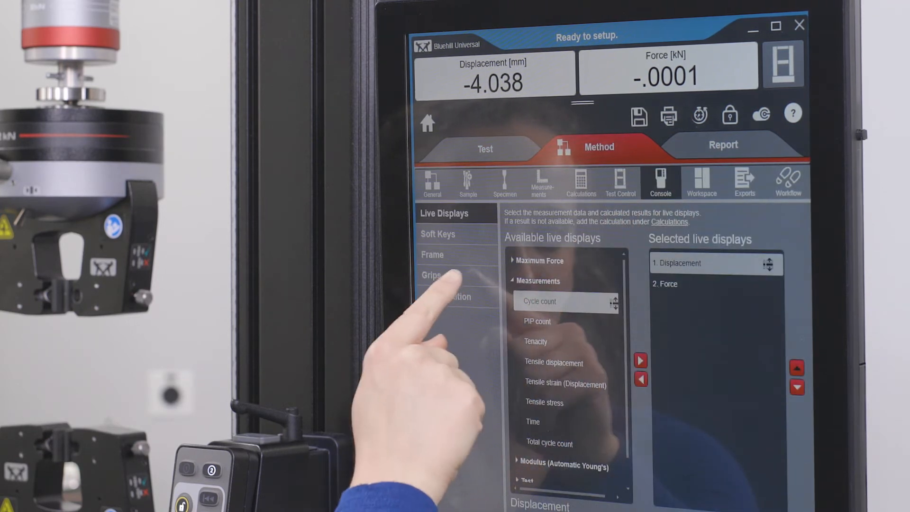
left_click(430, 275)
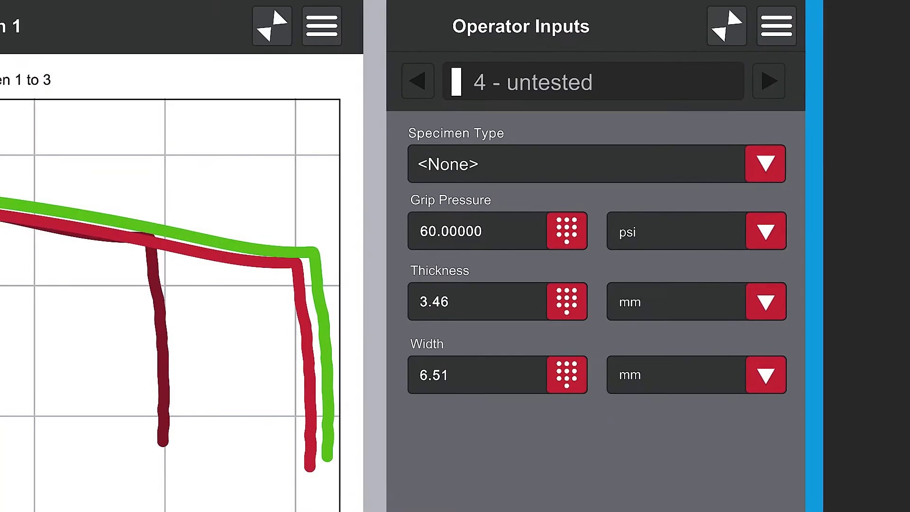
Step: Open numeric entry for the Grip Pressure value of untested specimen 4
left_click(566, 231)
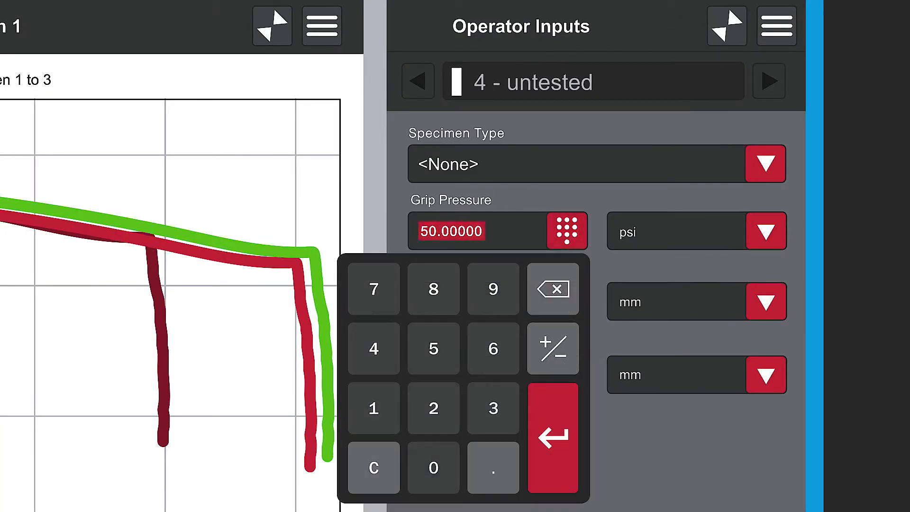